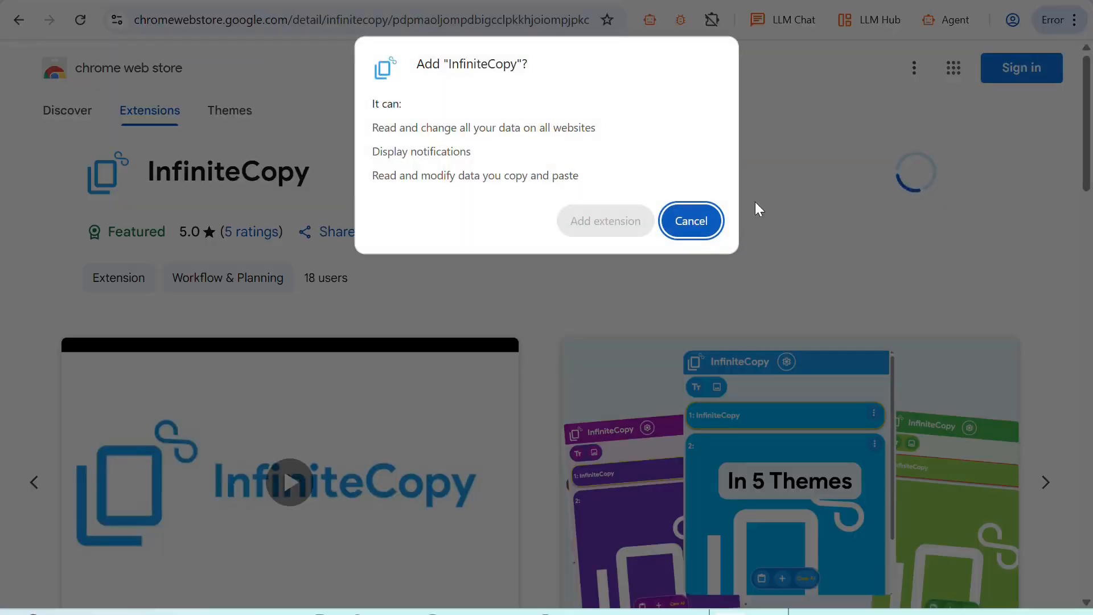
Approve adding the InfiniteCopy extension from the Chrome Web Store
{"action": "left_click", "coordinate": [690, 220]}
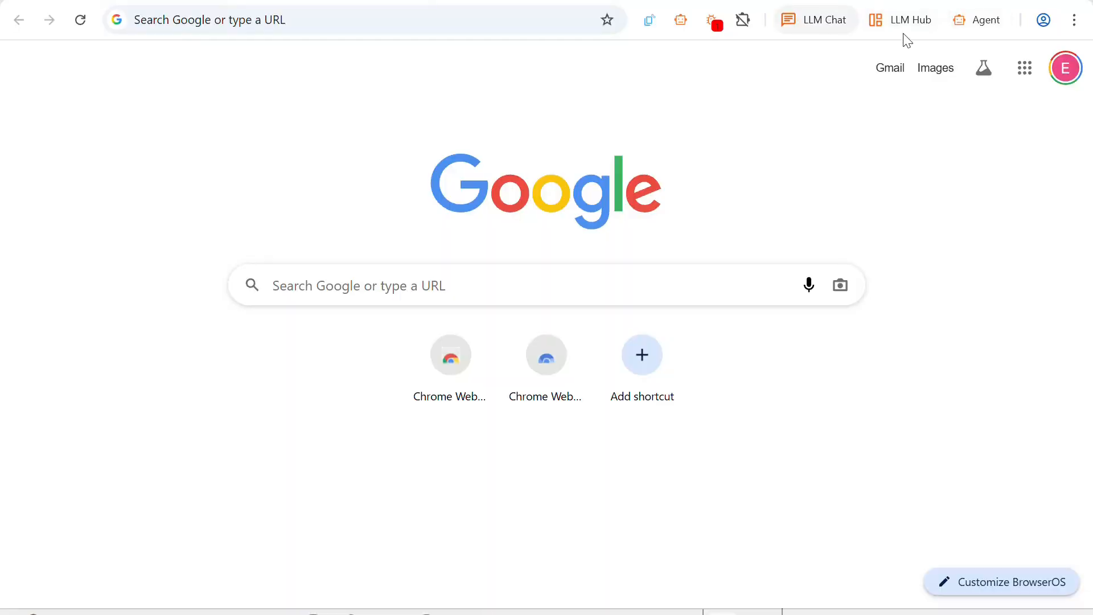
Show the LLM Chat sidebar and switch its assistant to Perplexity, then Gemini
{"action": "left_click", "coordinate": [814, 19]}
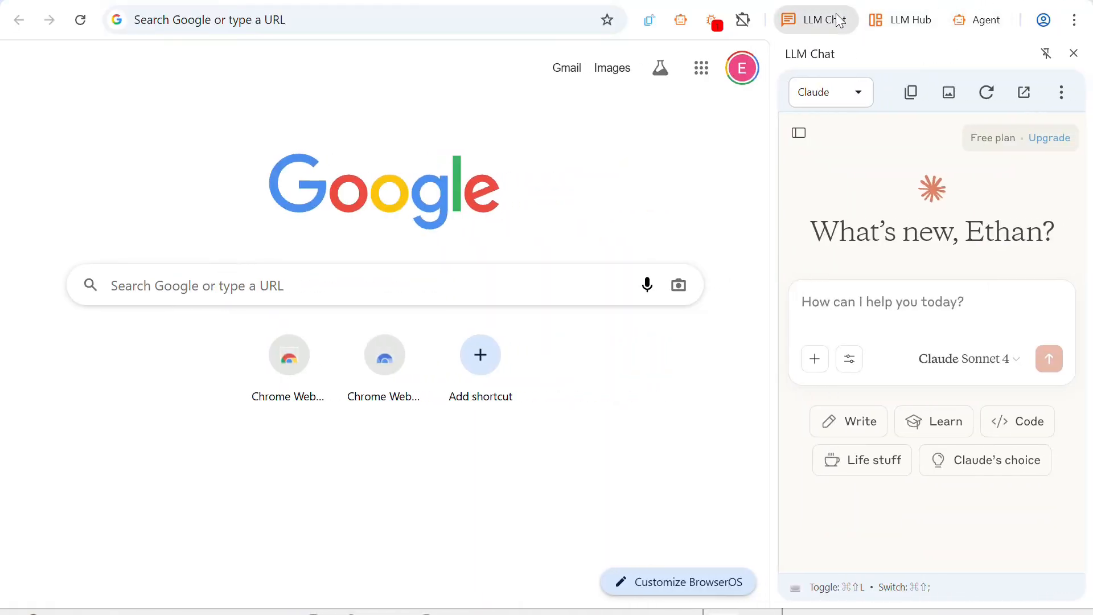
{"action": "left_click", "coordinate": [830, 93]}
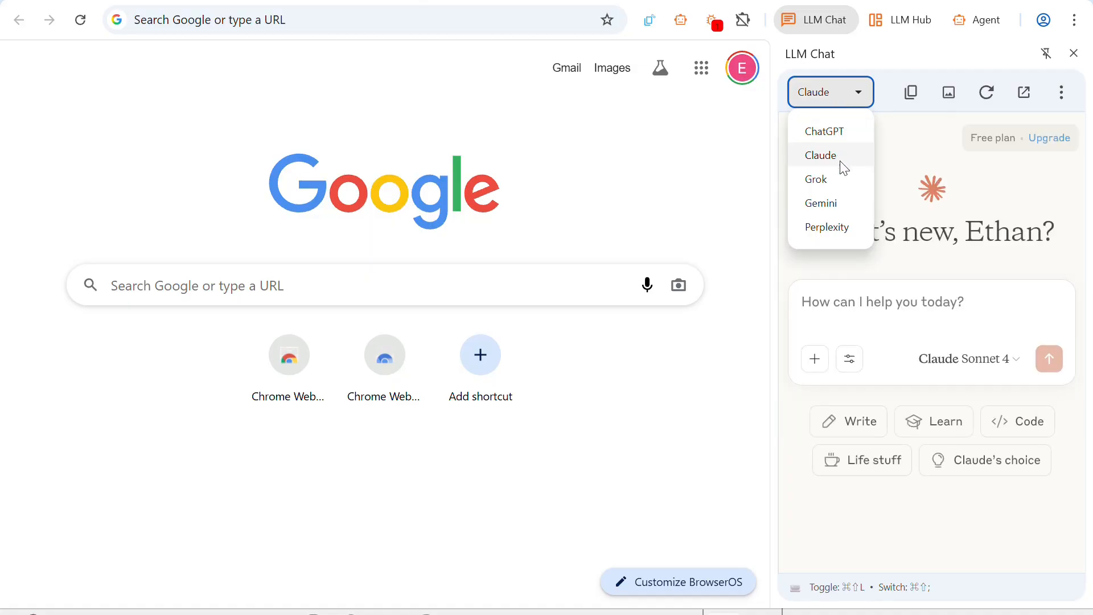
{"action": "left_click", "coordinate": [827, 226]}
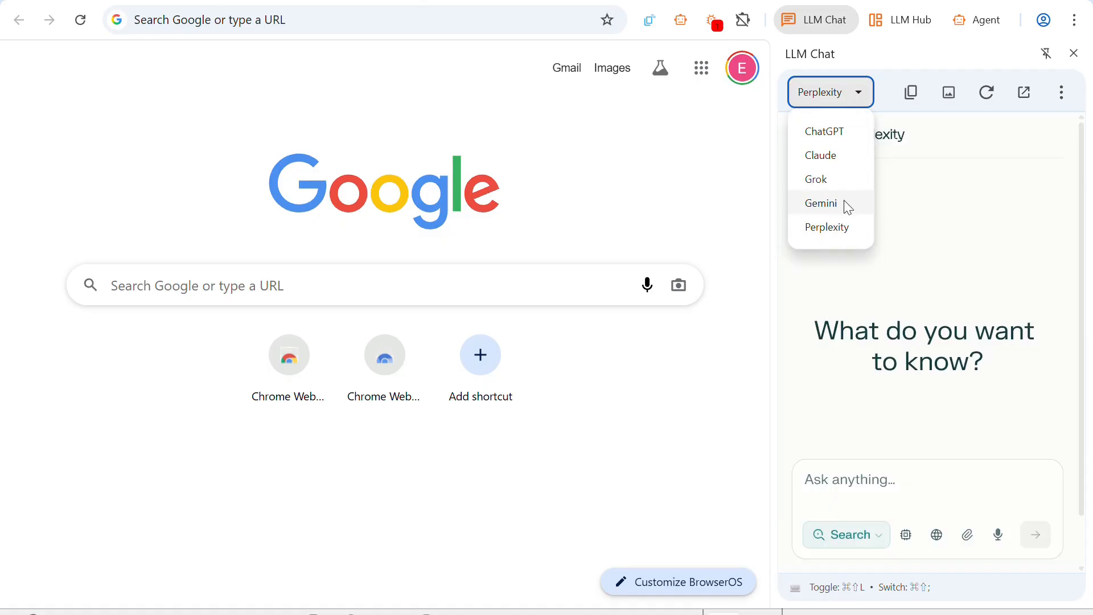
{"action": "left_click", "coordinate": [821, 202]}
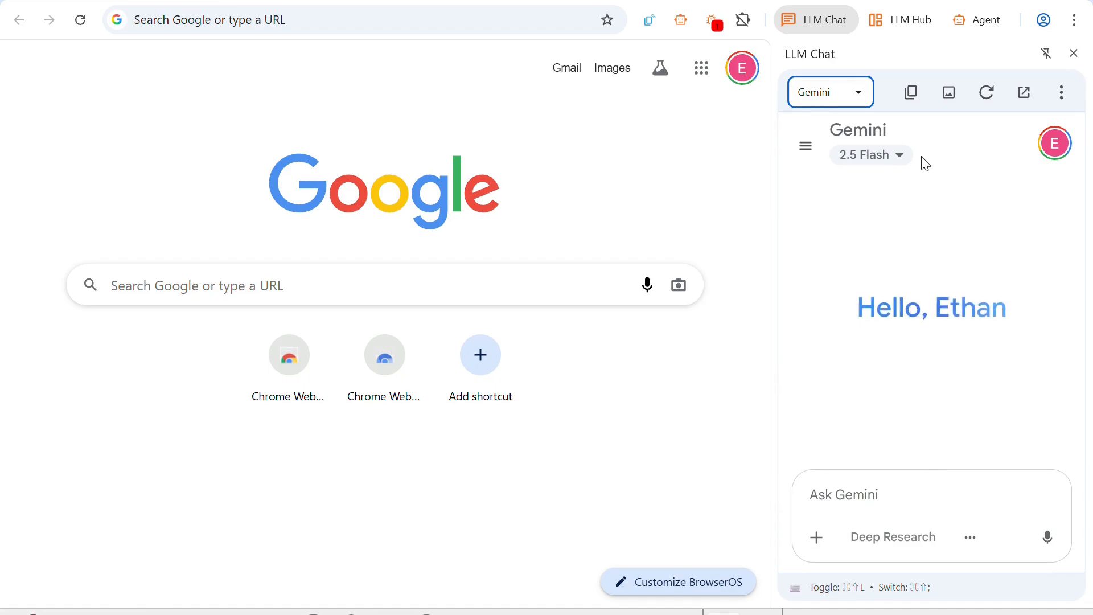
{"action": "mouse_move", "coordinate": [868, 271]}
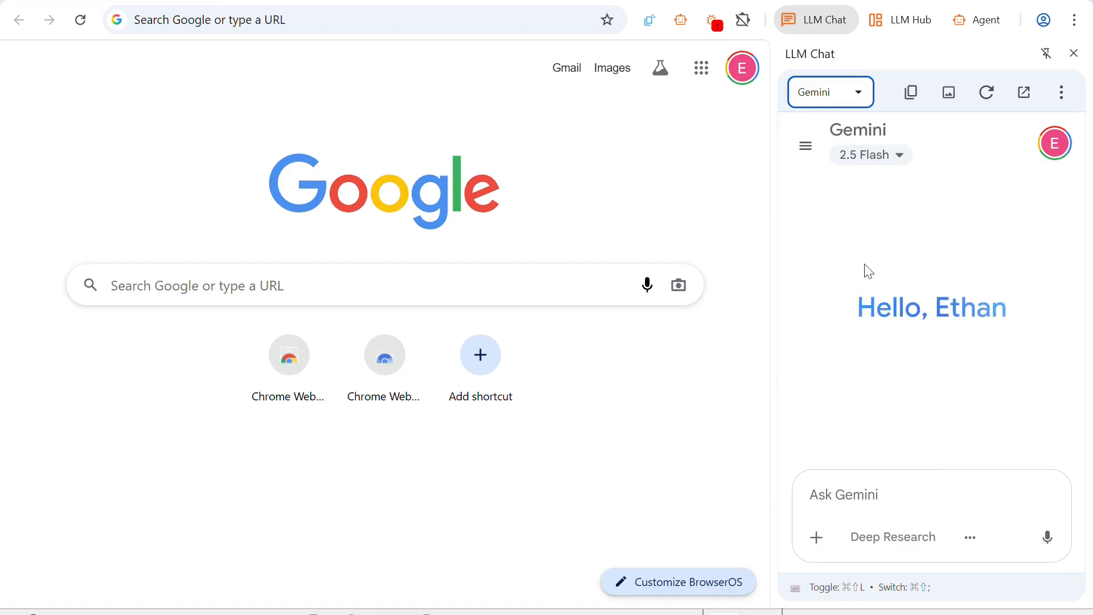
{"action": "mouse_move", "coordinate": [510, 472]}
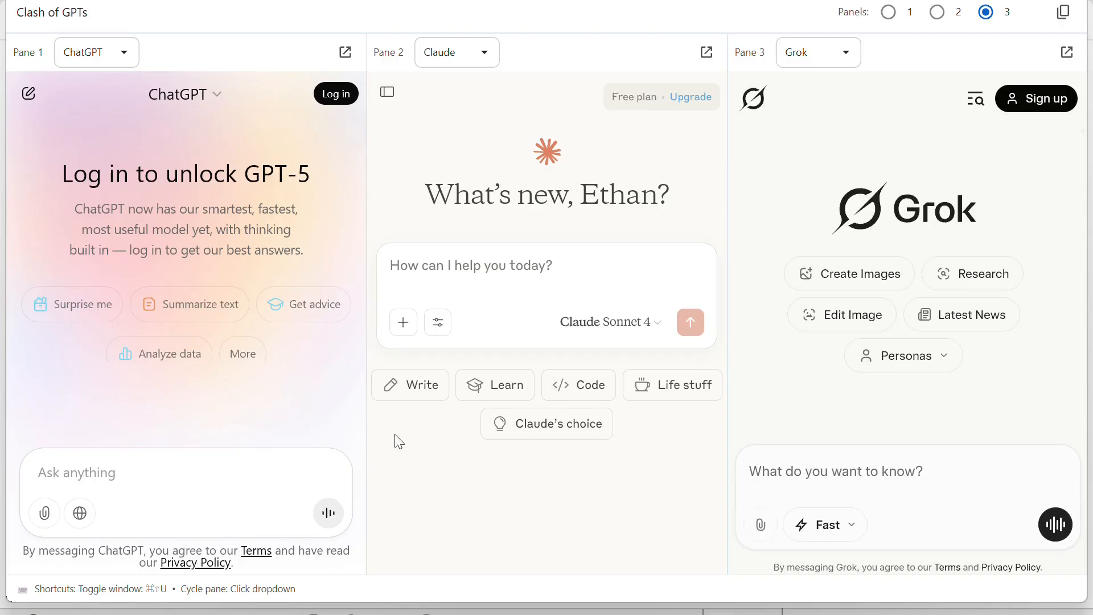
Try the Clash of GPTs window with one pane, then two, and close the LLM Hub
{"action": "left_click", "coordinate": [889, 12]}
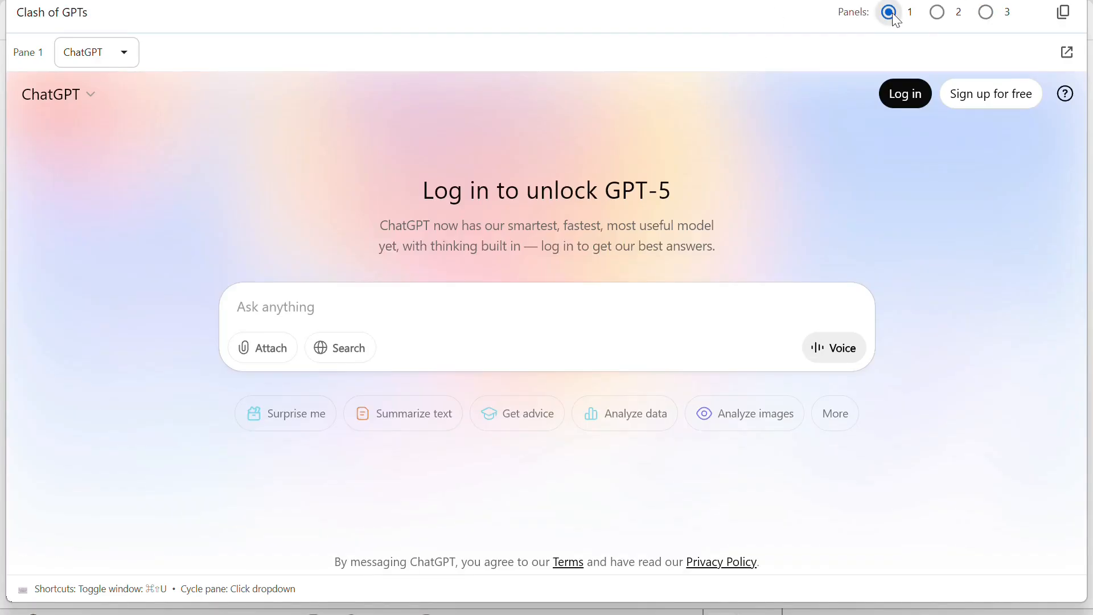
{"action": "left_click", "coordinate": [936, 11]}
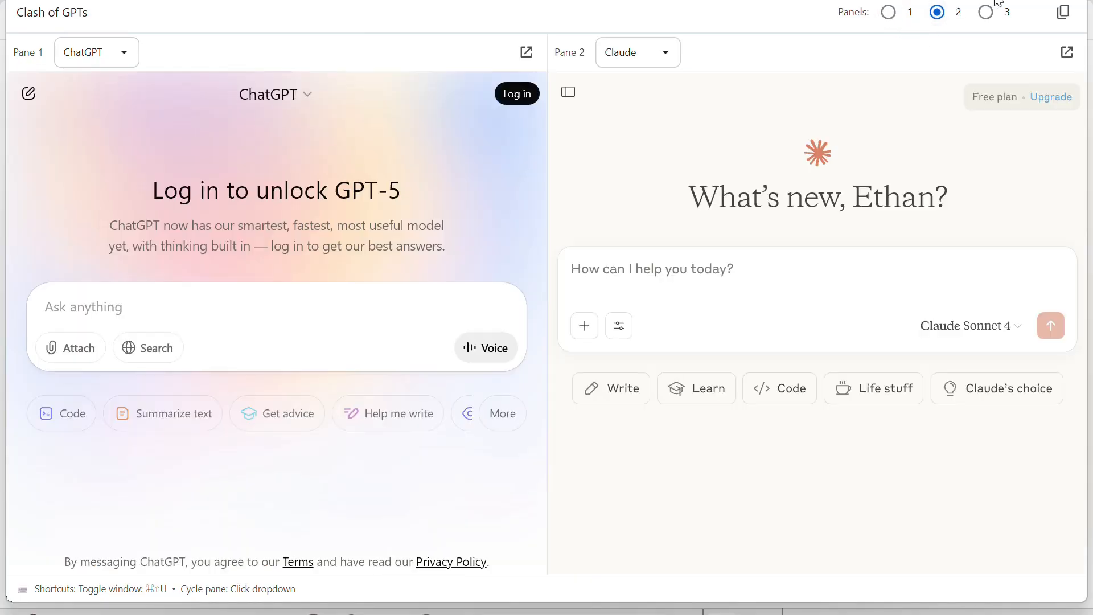
{"action": "left_click", "coordinate": [814, 19]}
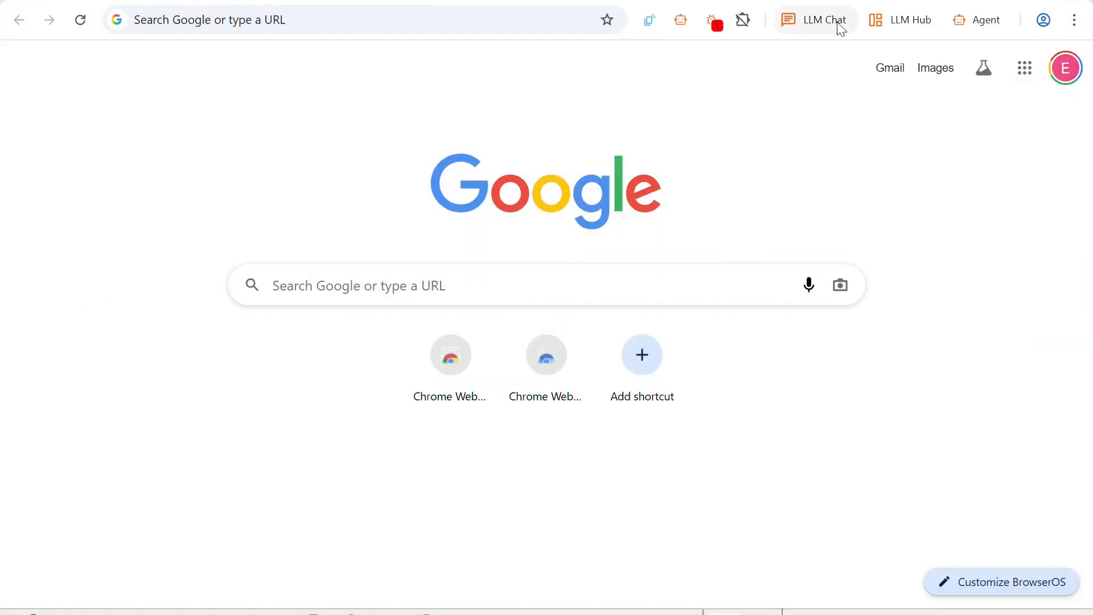
View the BrowserOS AI provider settings, the Active Provider list and the Ollama setup section
{"action": "left_click", "coordinate": [1074, 20]}
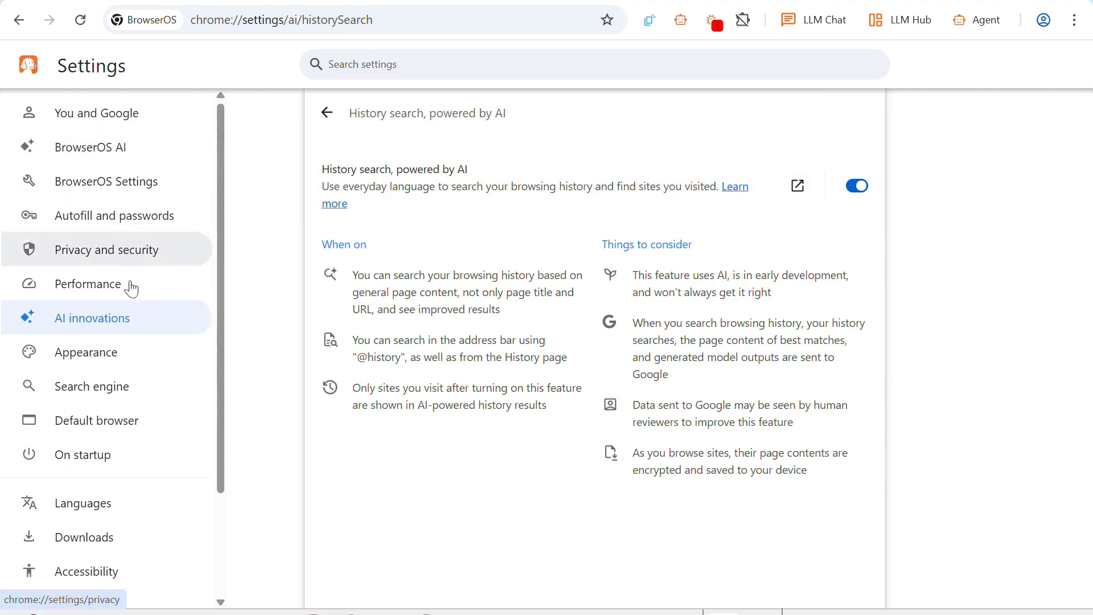
{"action": "left_click", "coordinate": [89, 147]}
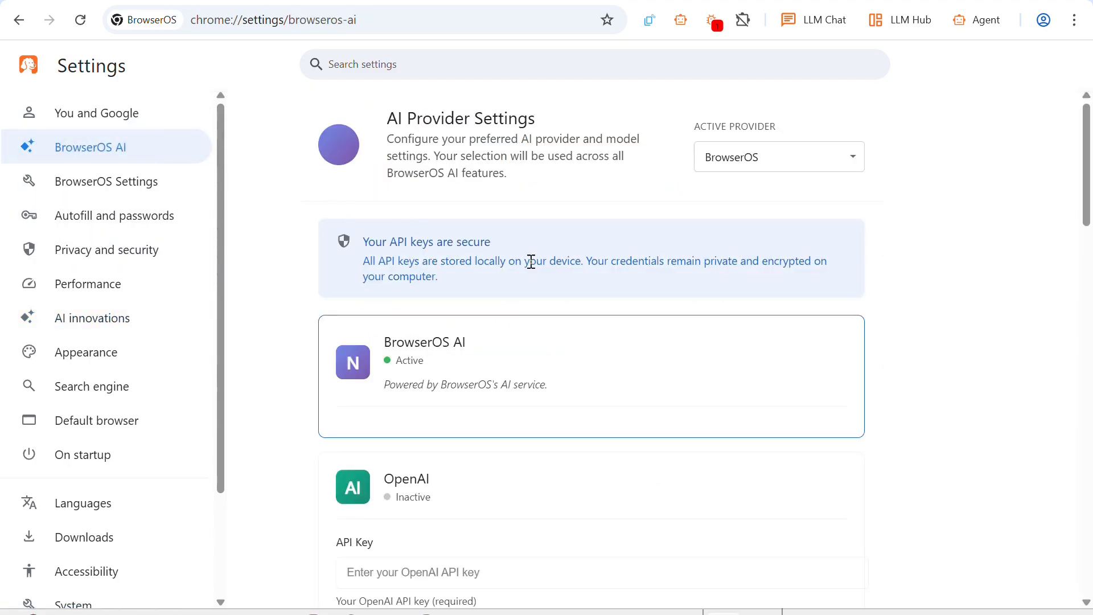
{"action": "left_click", "coordinate": [778, 156]}
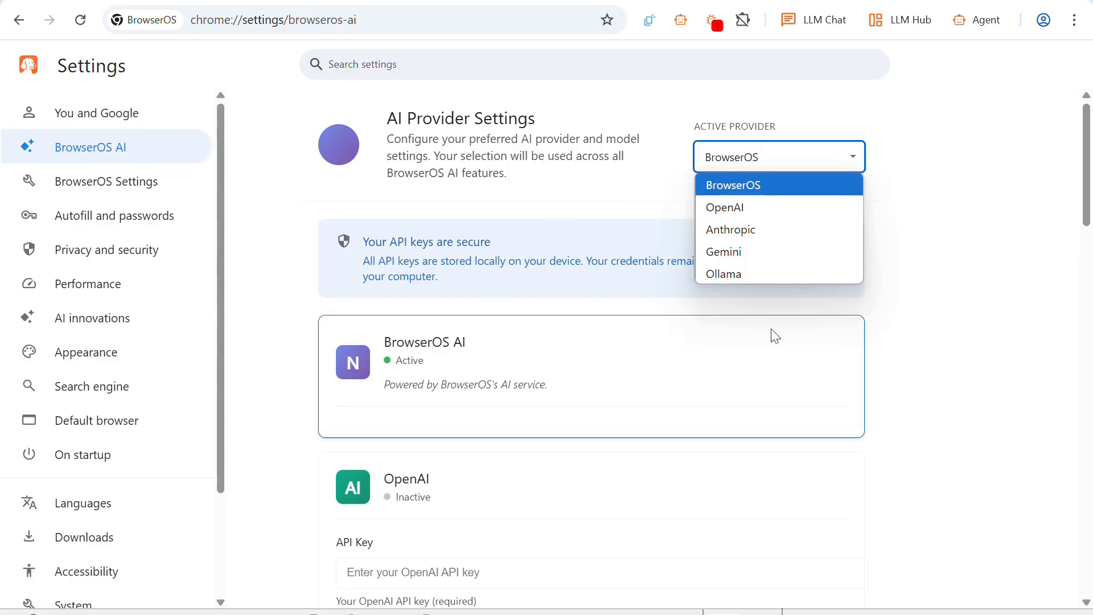
{"action": "mouse_move", "coordinate": [767, 207]}
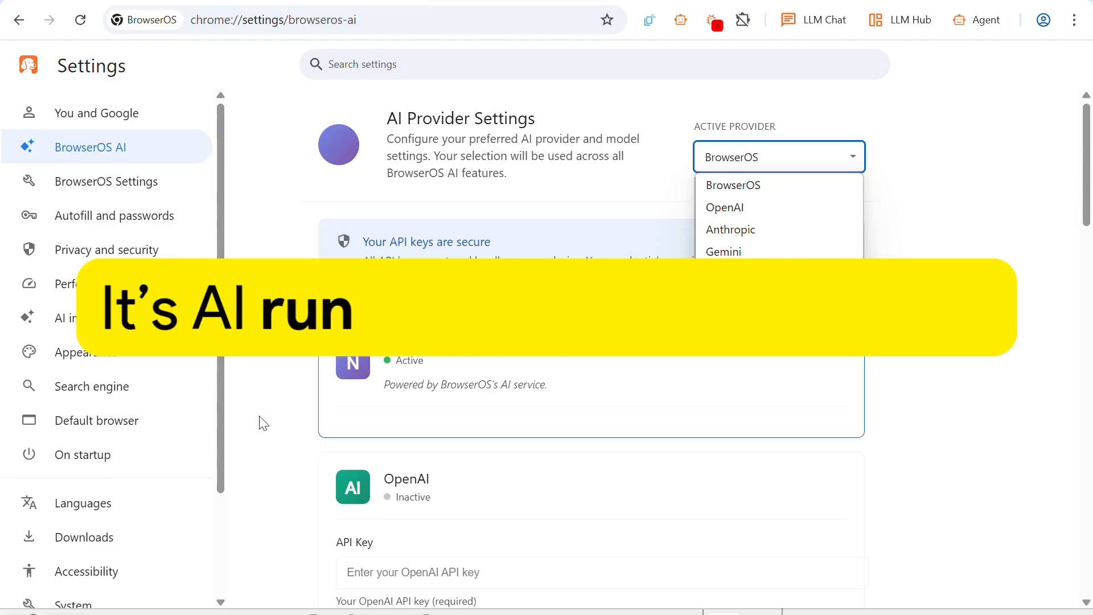
{"action": "scroll", "scroll_direction": "down", "scroll_amount": 3}
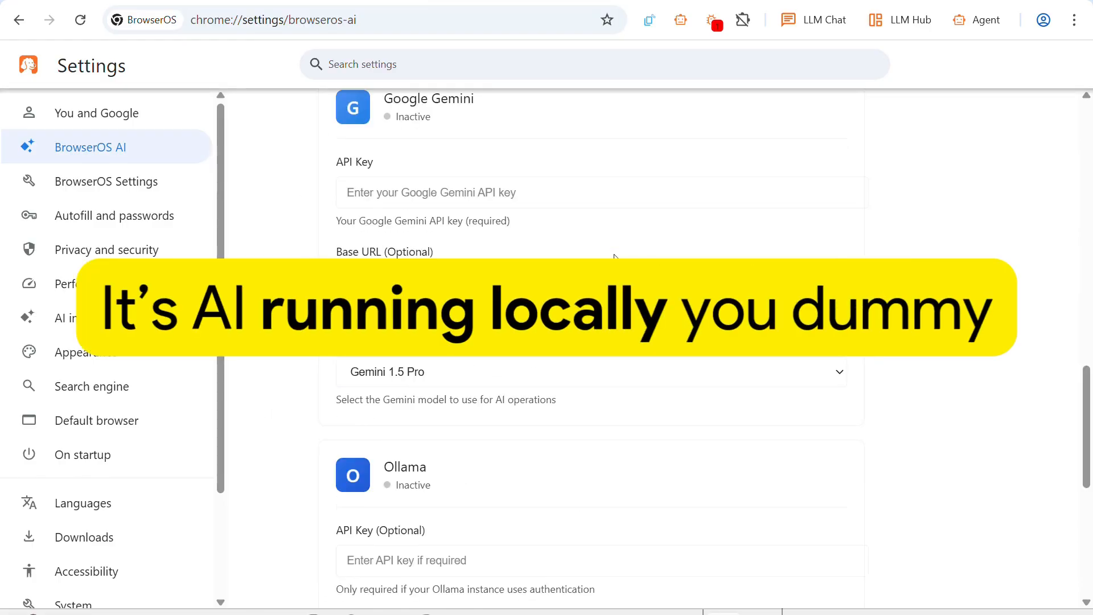
{"action": "scroll", "scroll_direction": "down", "scroll_amount": 3}
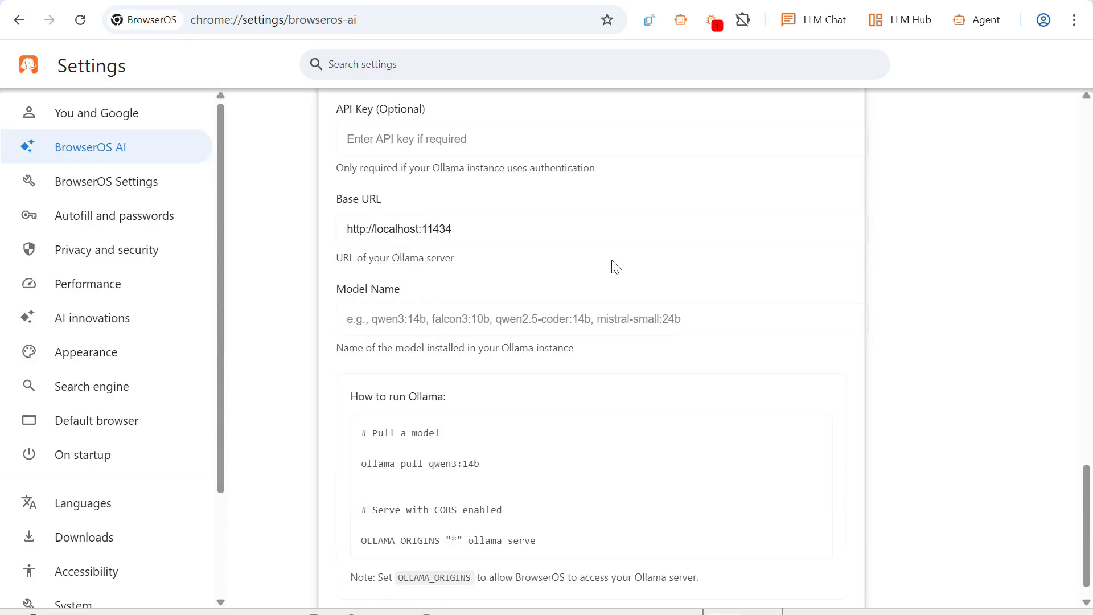
{"action": "mouse_move", "coordinate": [1002, 324]}
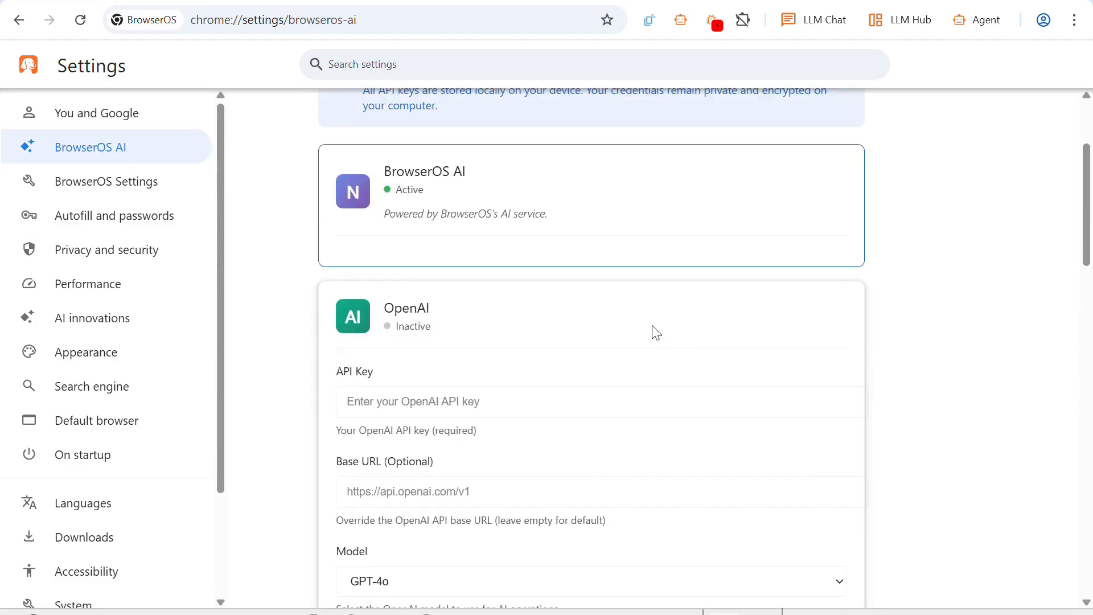
{"action": "mouse_move", "coordinate": [619, 294]}
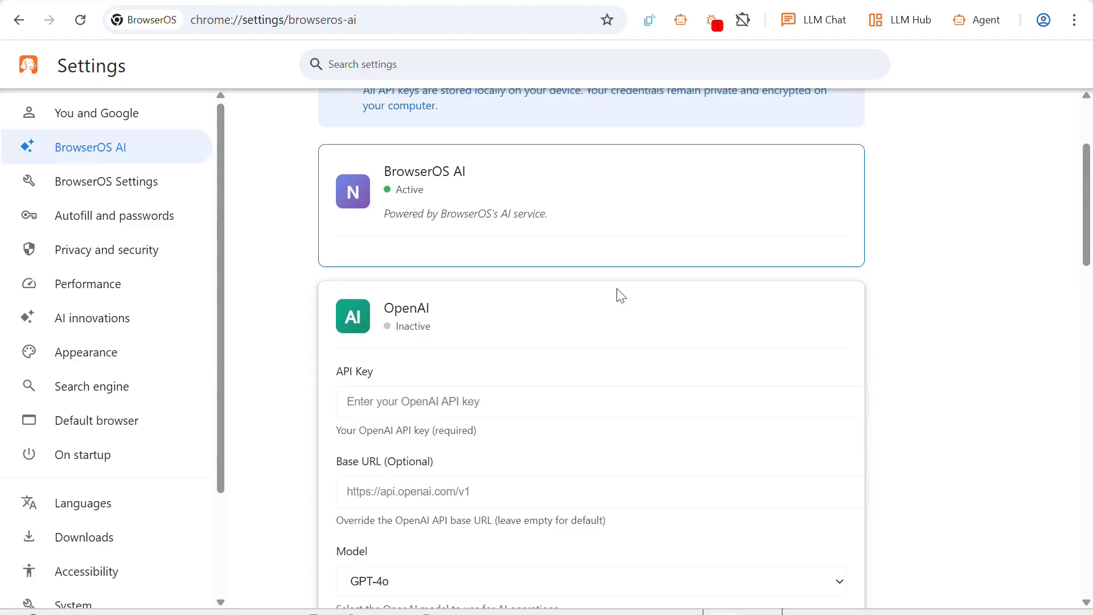